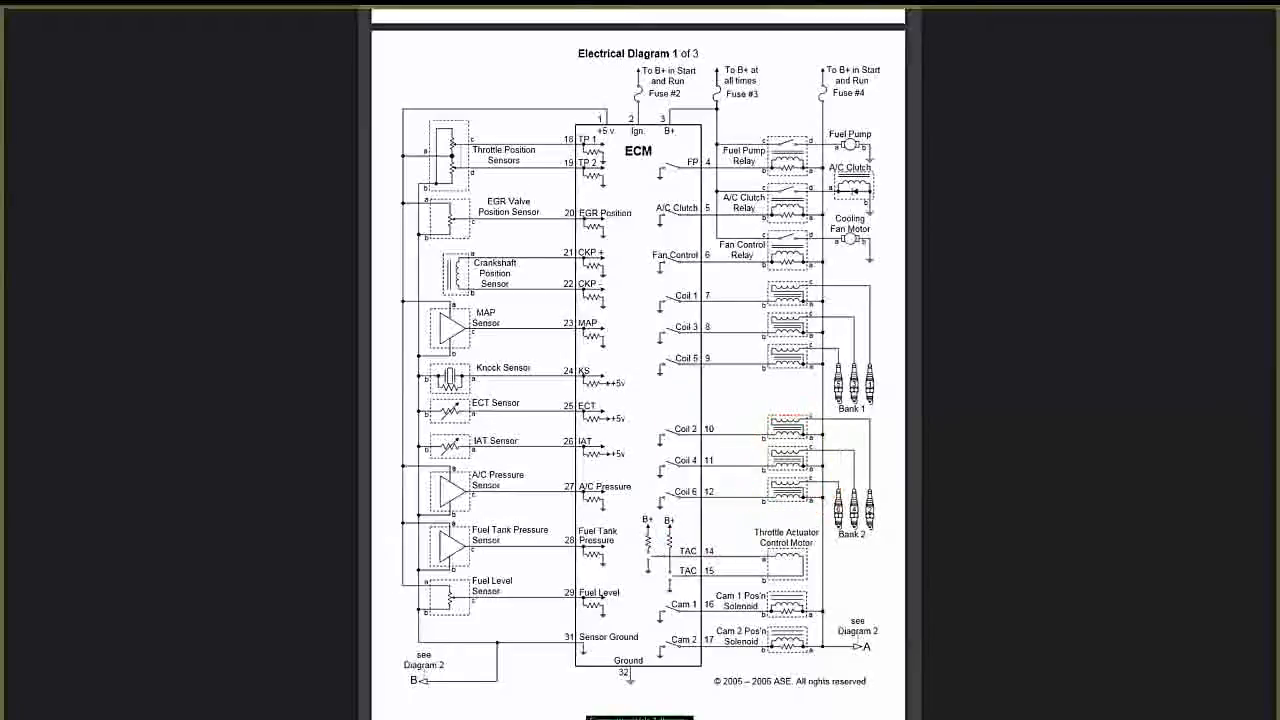
Navigate the service manual to Electrical Diagram 2 of 3 showing the APP 1 and APP 2 sensor wiring
click(845, 498)
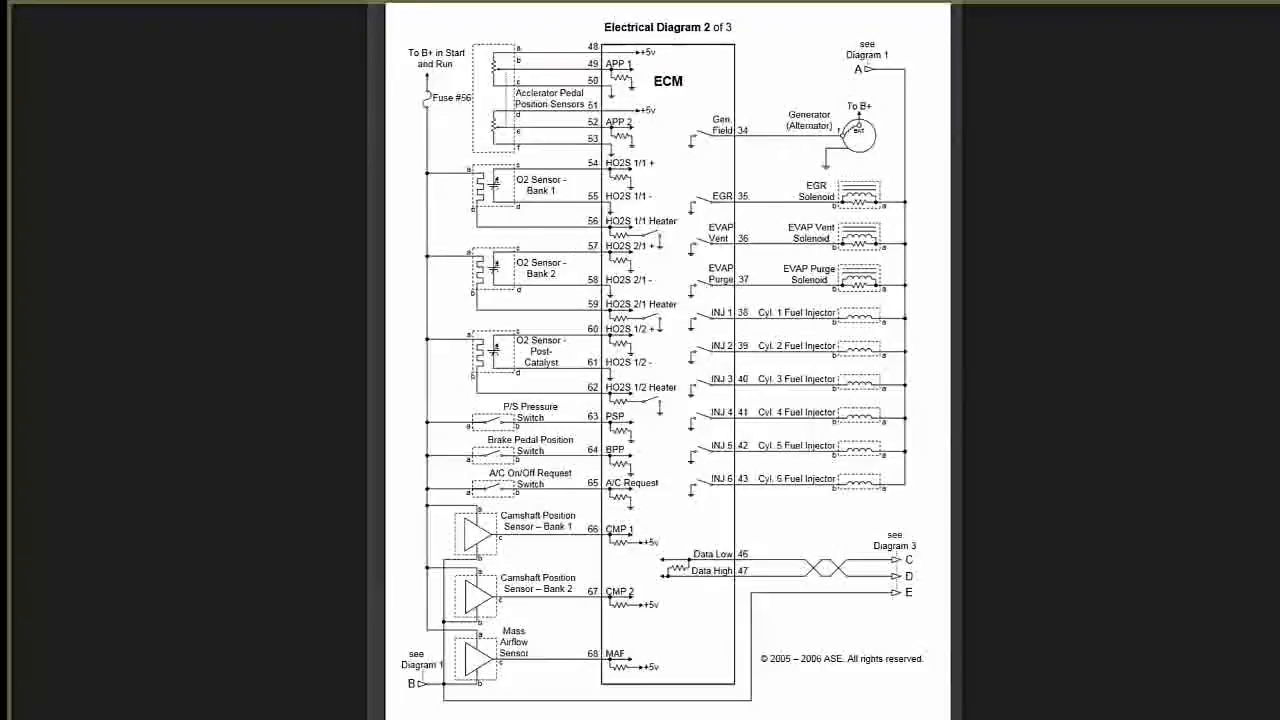
drag(510, 50, 600, 50)
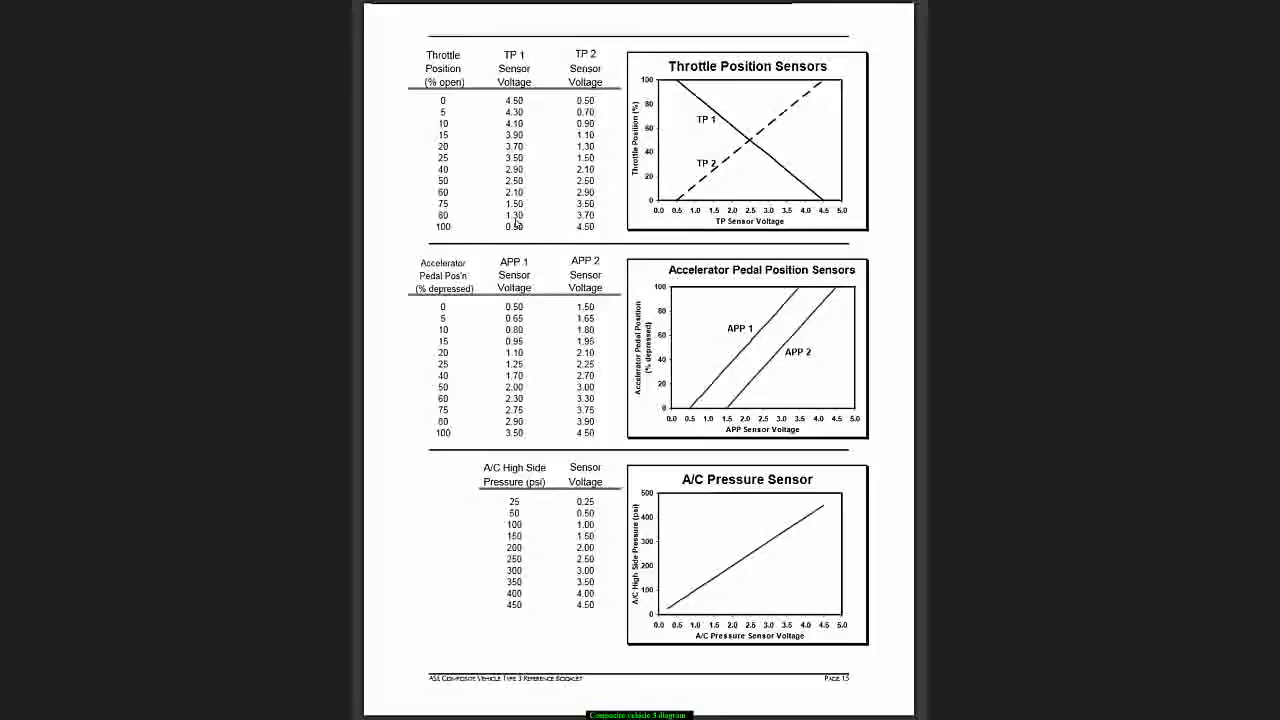
mouse_move(503, 205)
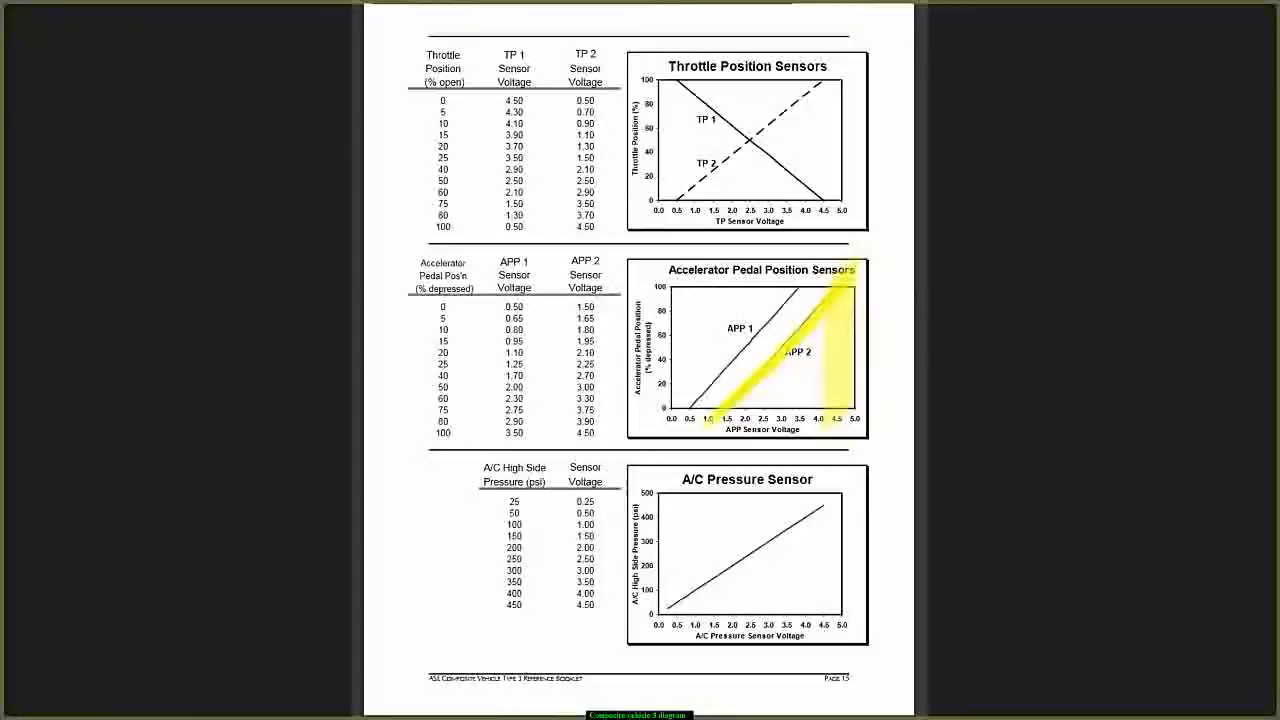
mouse_move(315, 105)
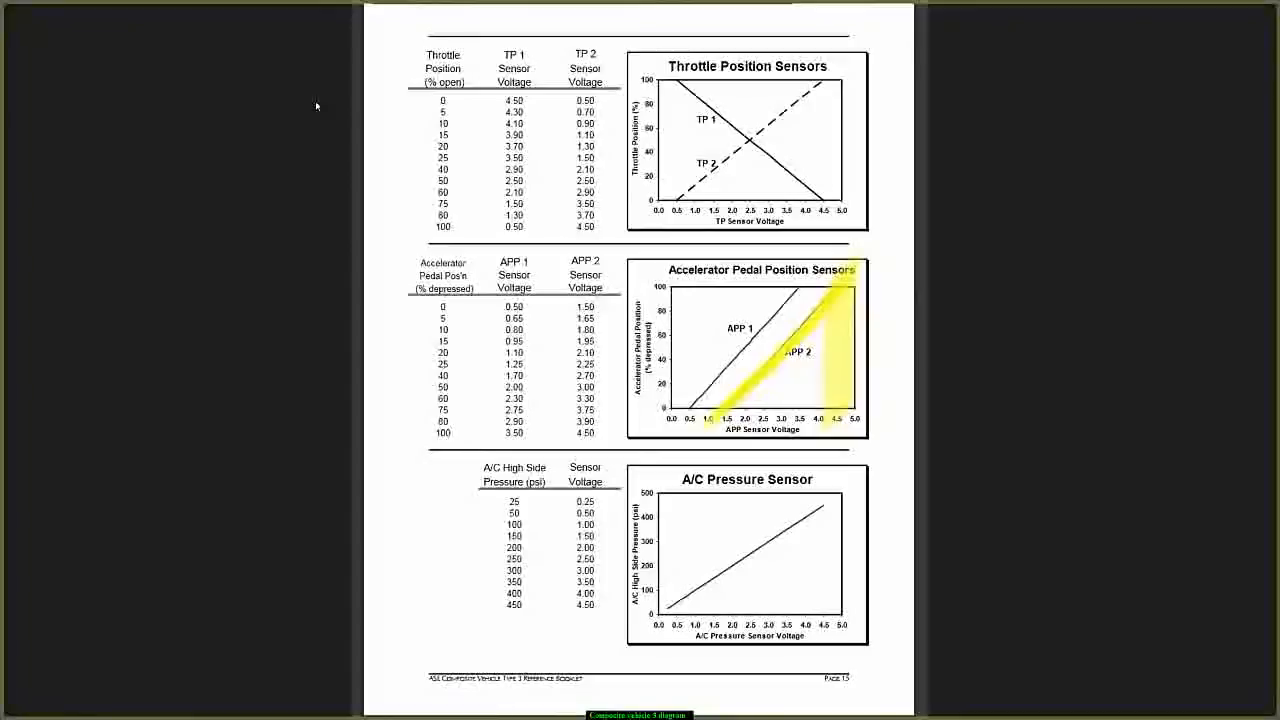